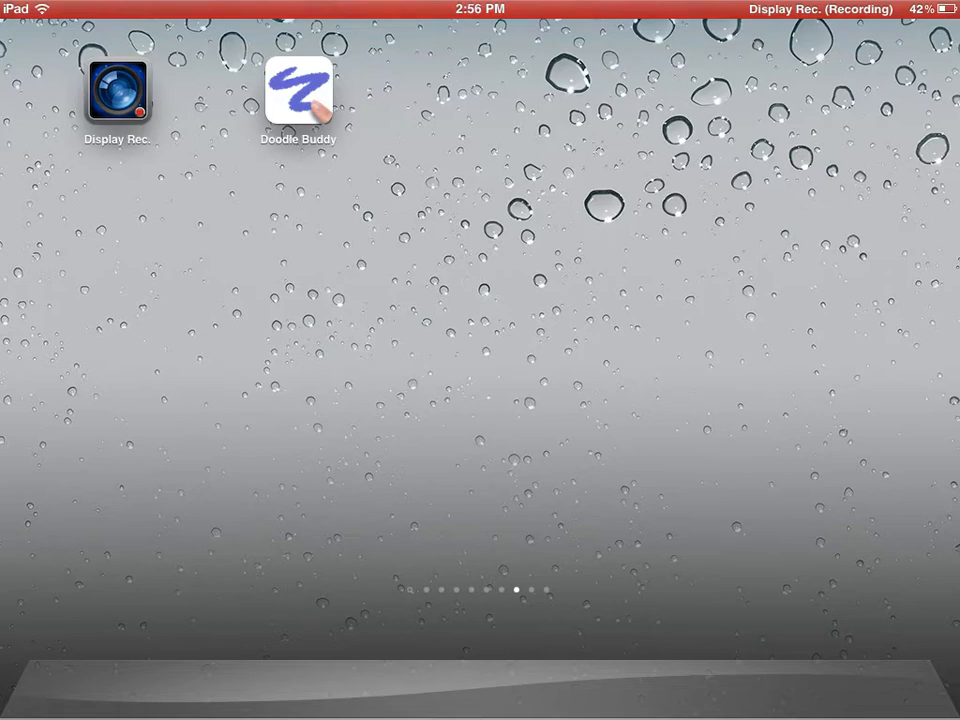
# Launch Doodle Buddy from the home screen to reach a blank whiteboard canvas
pyautogui.click(300, 92)
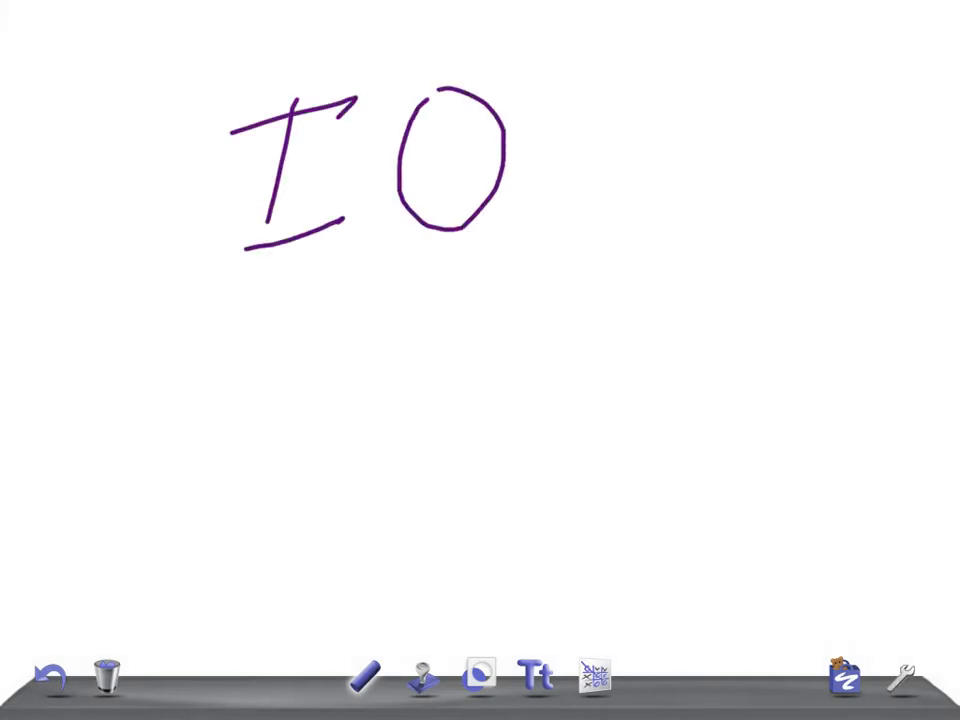
# Finish the Q and continue the purple formula with = MA and a slanted fraction line
pyautogui.moveTo(470, 180); pyautogui.dragTo(536, 244)
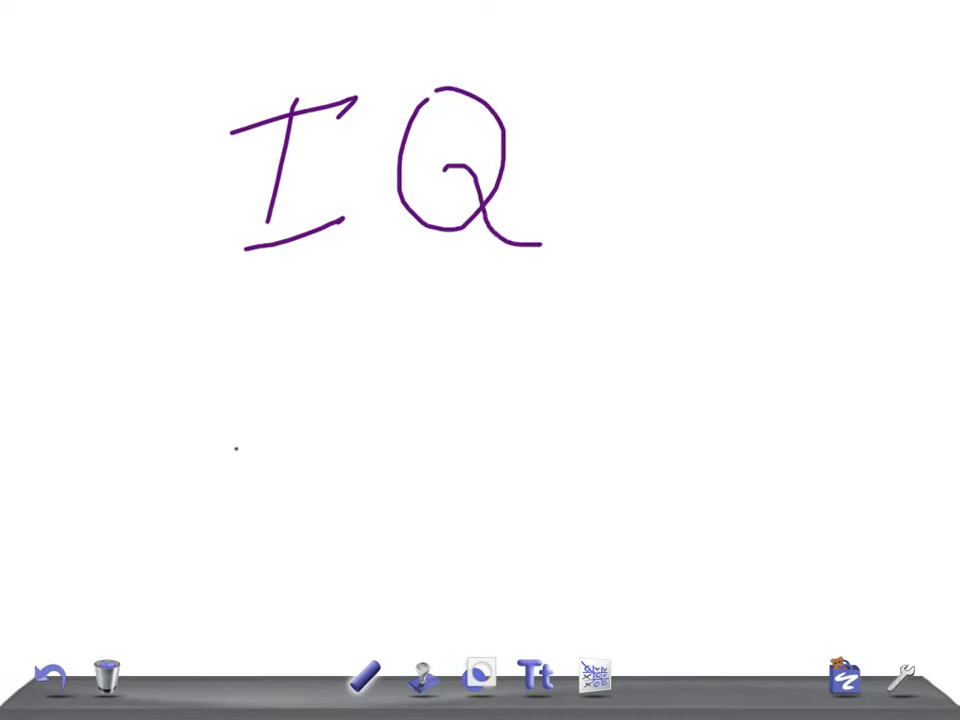
pyautogui.moveTo(240, 436); pyautogui.dragTo(636, 310)
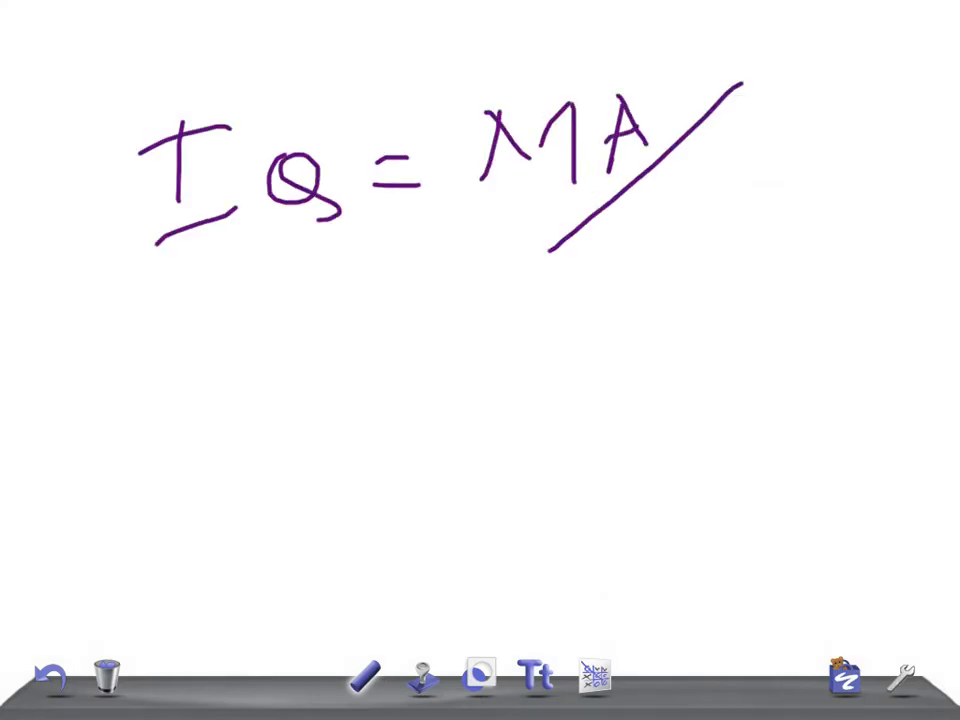
# Write CA beneath the line and the worked example 13/10 × 100 = 130 below
pyautogui.moveTo(660, 160); pyautogui.dragTo(740, 230)
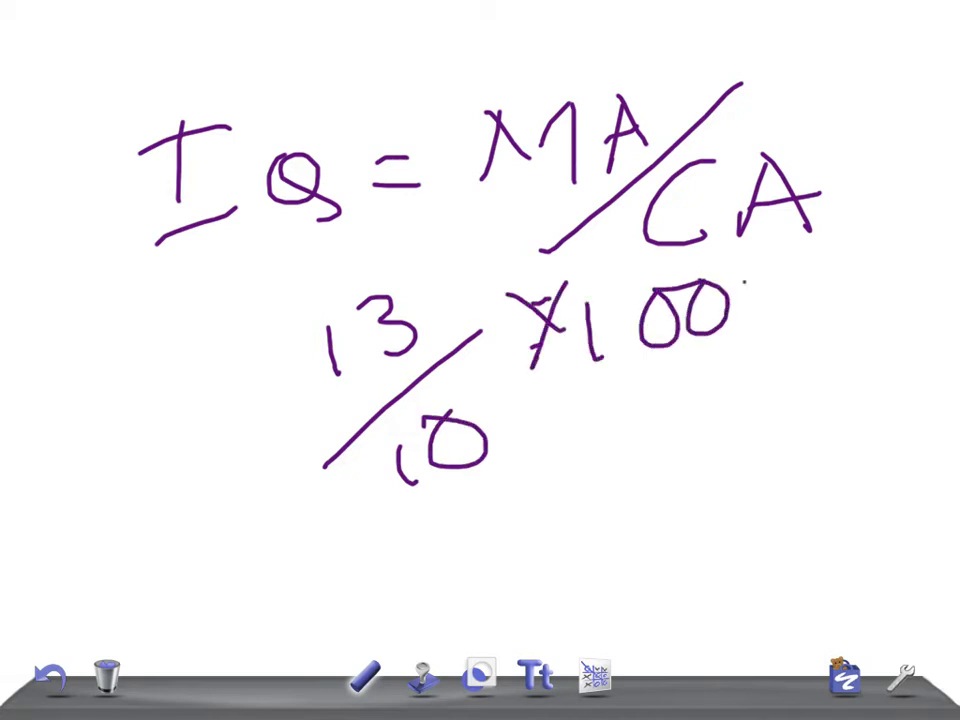
pyautogui.write('=130')
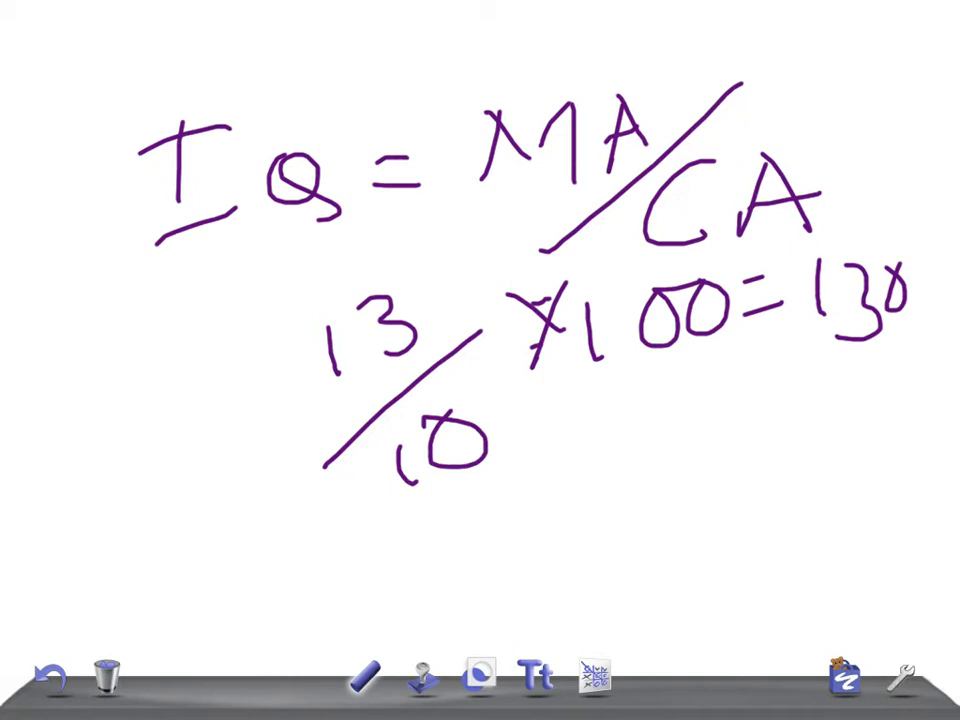
# Clear the whole doodle via the trash can and confirm wiping the canvas
pyautogui.click(108, 676)
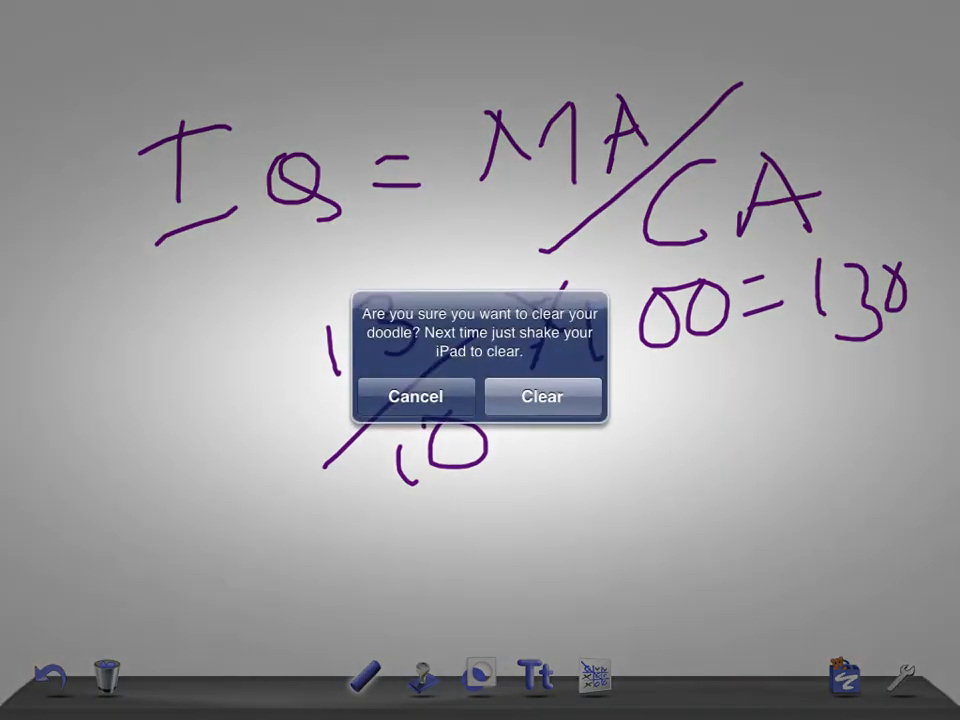
pyautogui.click(542, 396)
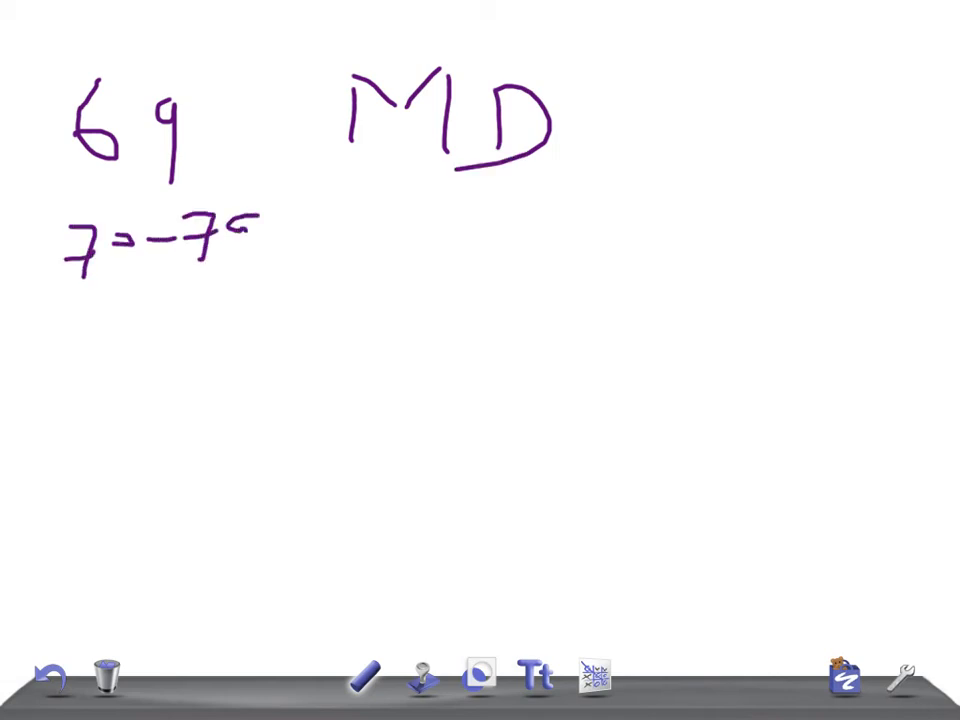
# Write 70–79 B, then rows 80–89 LA, 90–109 A and 110–119 HA on new lines
pyautogui.moveTo(344, 200); pyautogui.dragTo(344, 264)
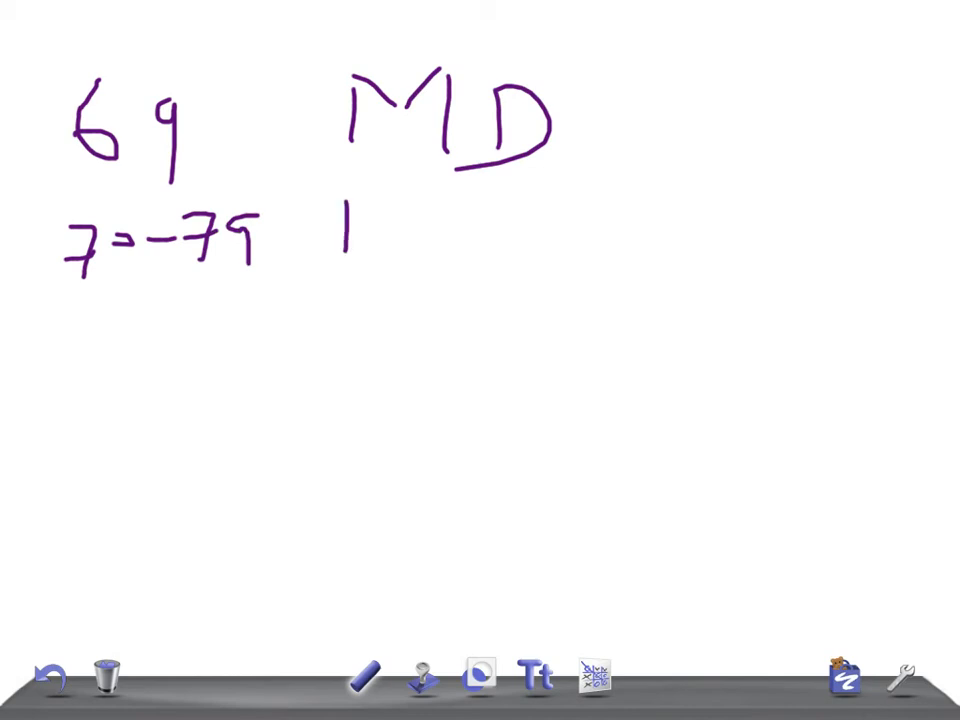
pyautogui.moveTo(344, 204); pyautogui.dragTo(400, 264)
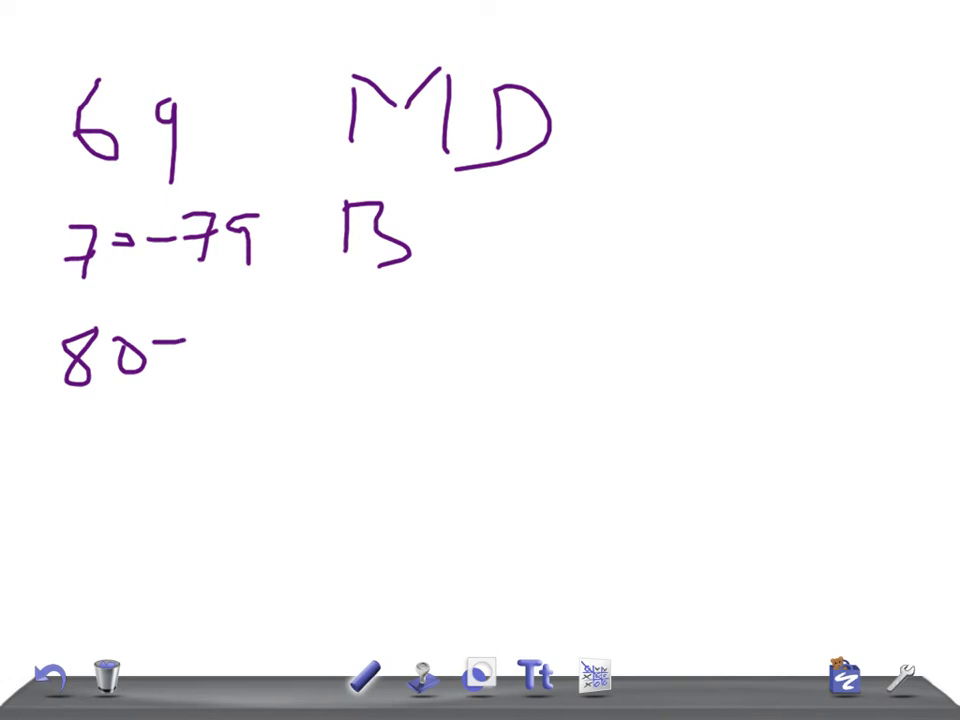
pyautogui.moveTo(190, 344); pyautogui.dragTo(380, 360)
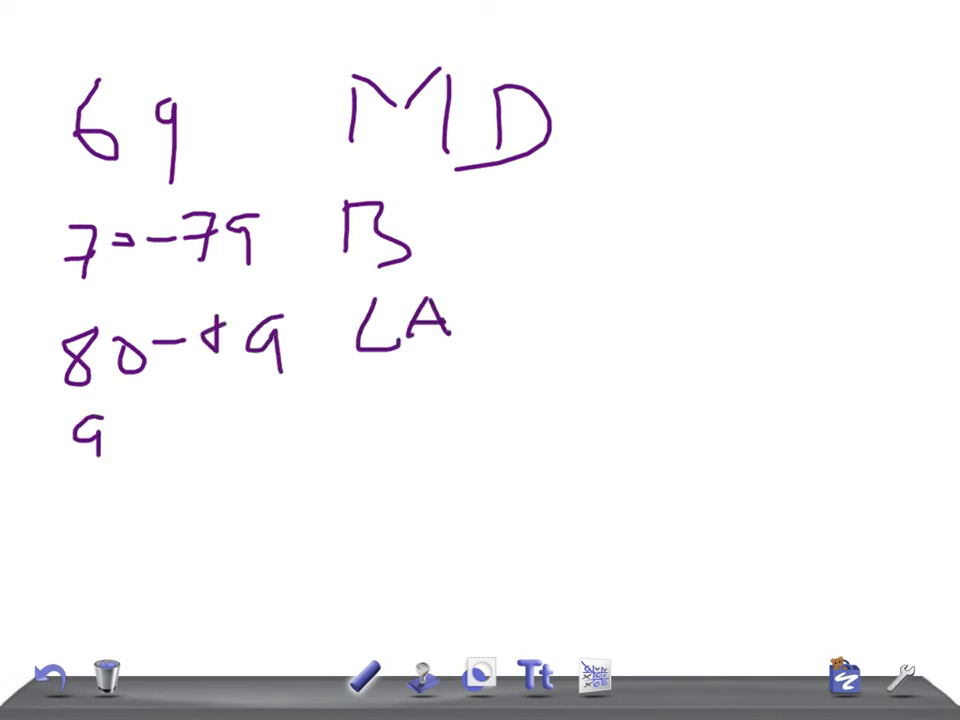
pyautogui.moveTo(80, 440); pyautogui.dragTo(280, 440)
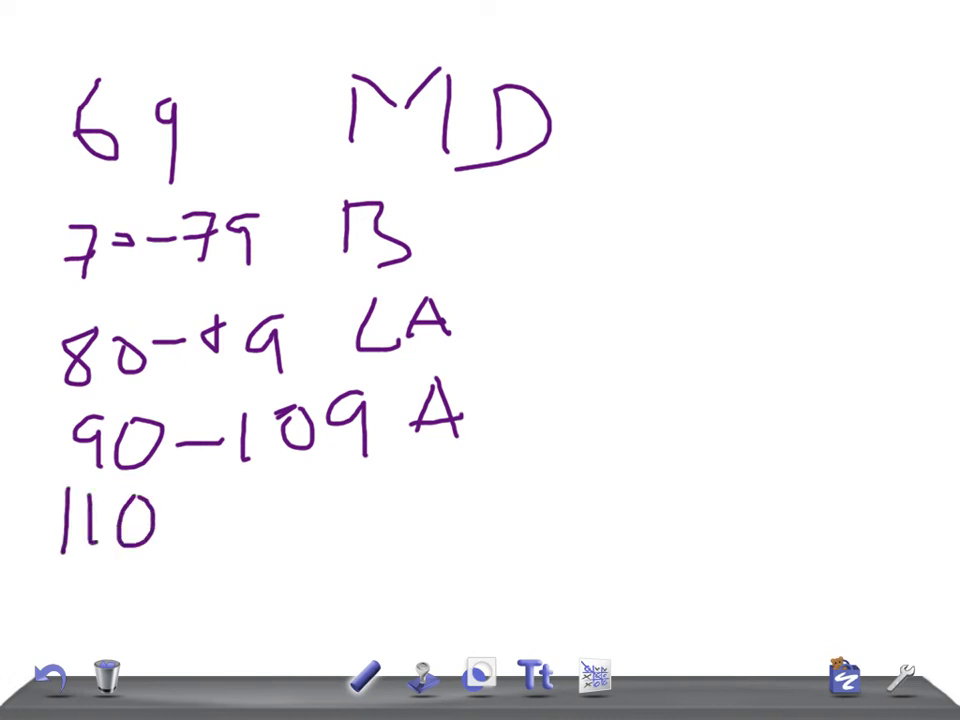
pyautogui.moveTo(180, 516); pyautogui.dragTo(330, 500)
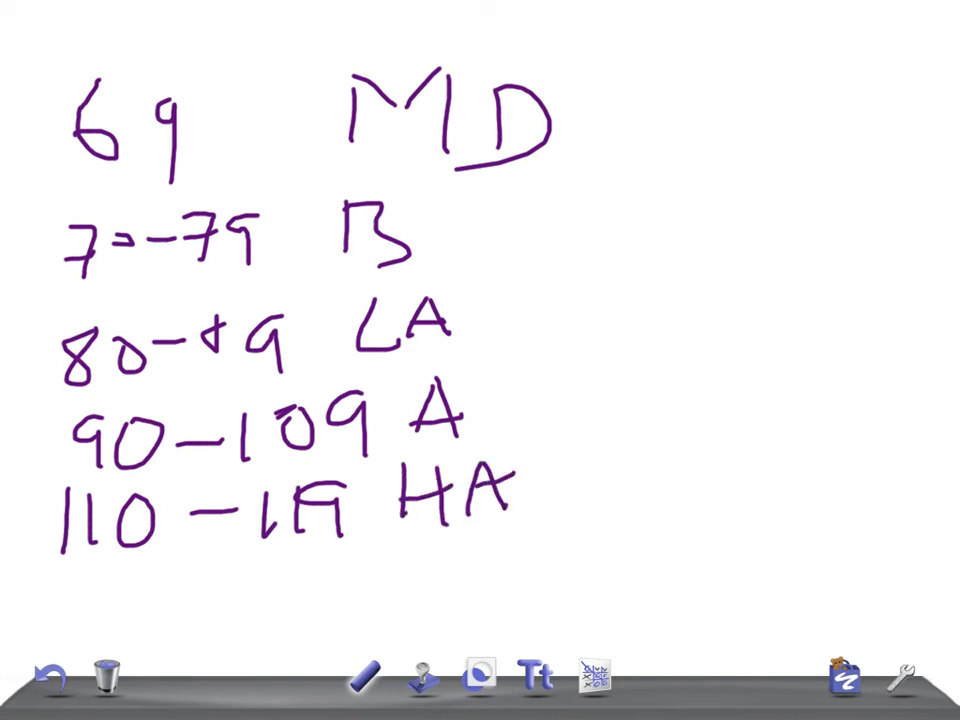
# Write the 120–129 S row at the bottom and >130 to the right of the list
pyautogui.moveTo(62, 584); pyautogui.dragTo(60, 624)
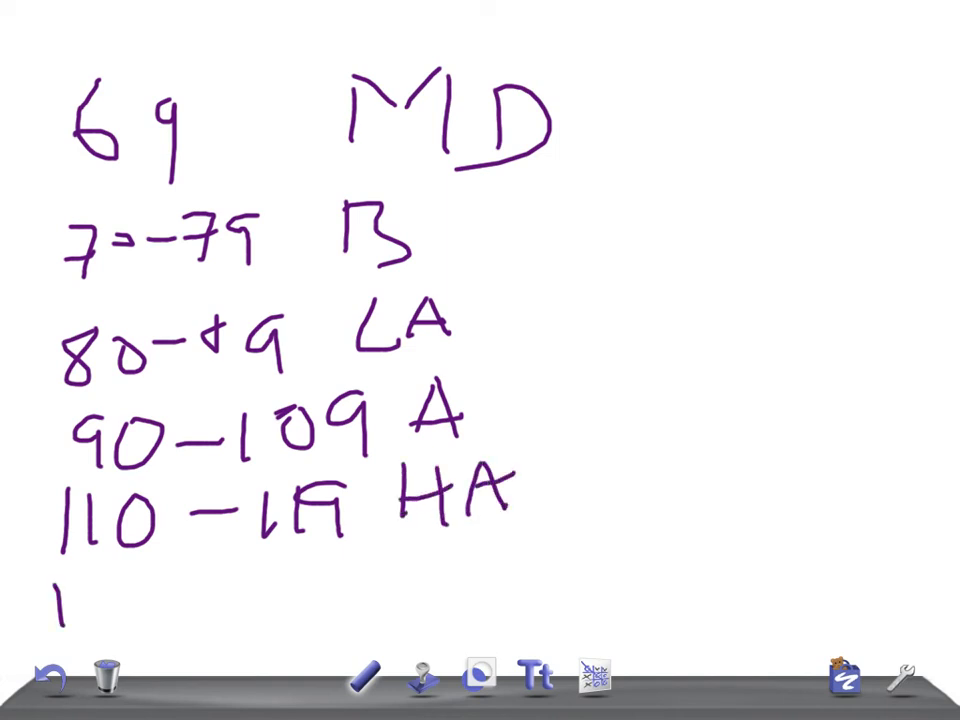
pyautogui.moveTo(90, 600); pyautogui.dragTo(280, 604)
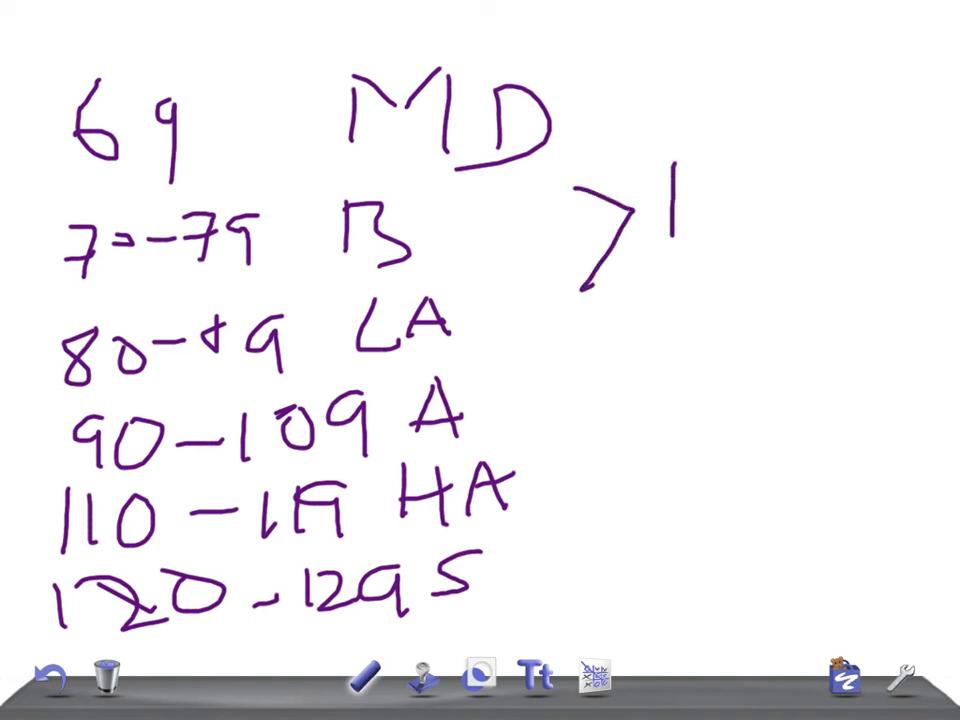
pyautogui.moveTo(680, 180); pyautogui.dragTo(780, 260)
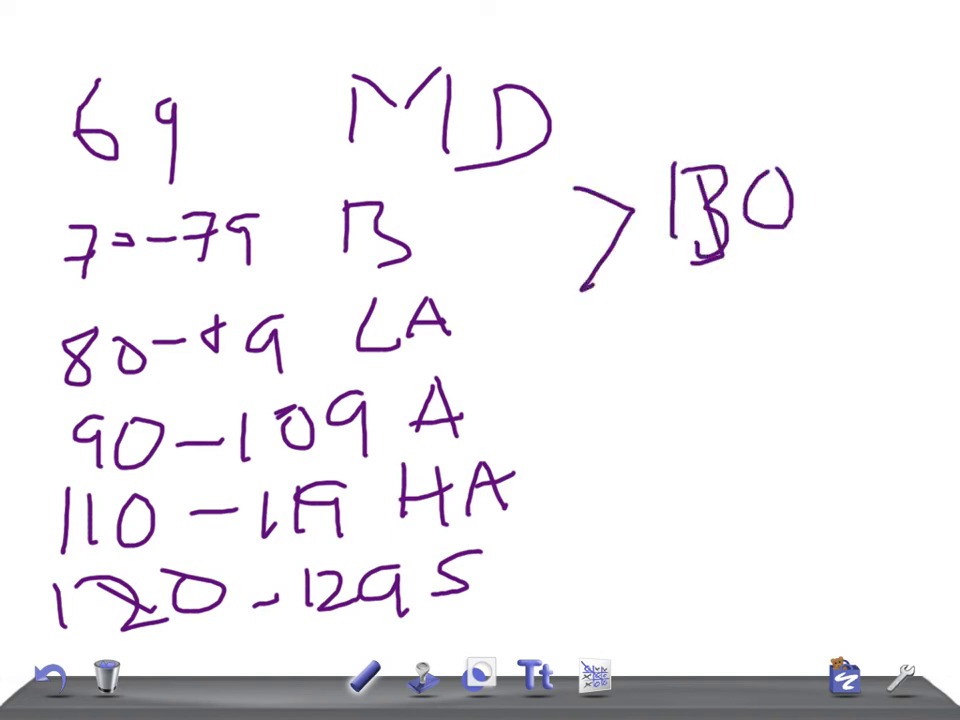